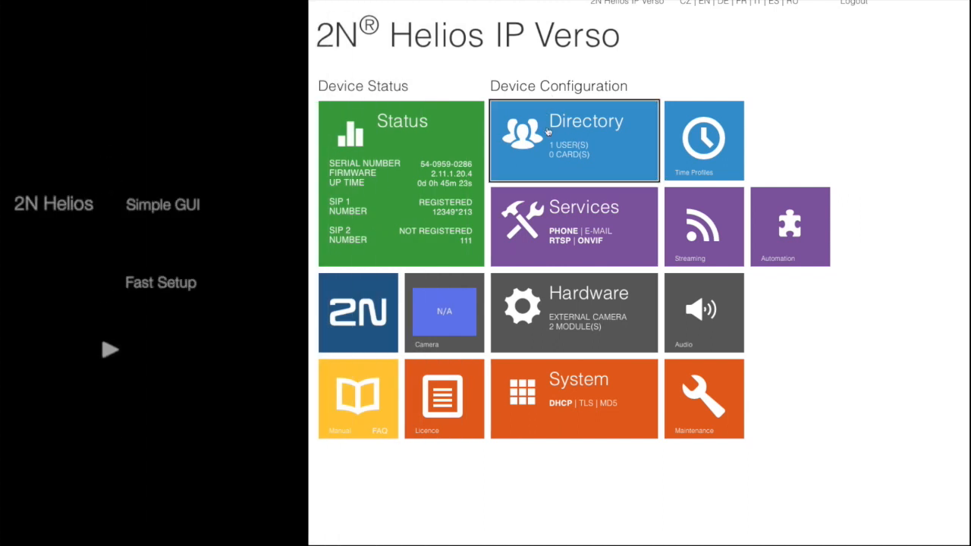
Show the Directory users list with the Home user and its phone number 204.
left_click(573, 139)
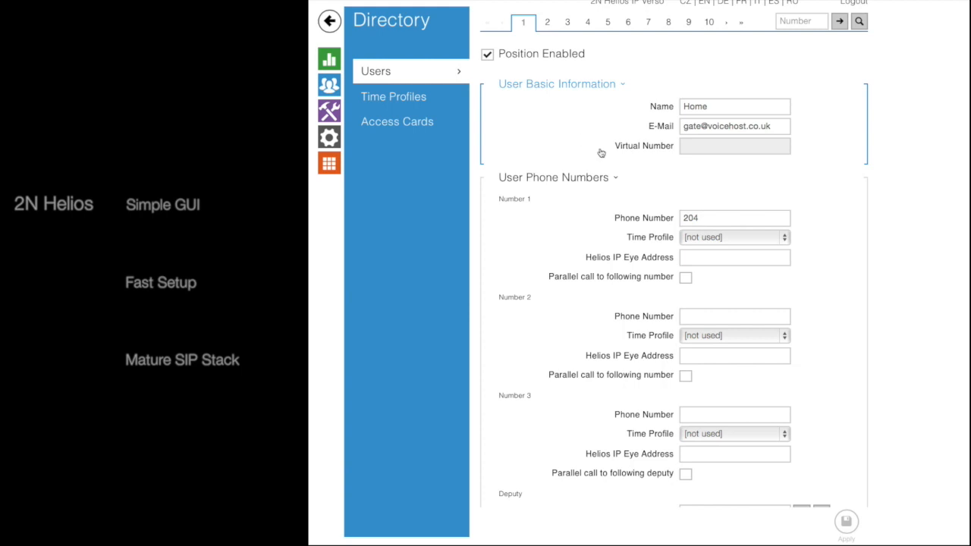
mouse_move(734, 219)
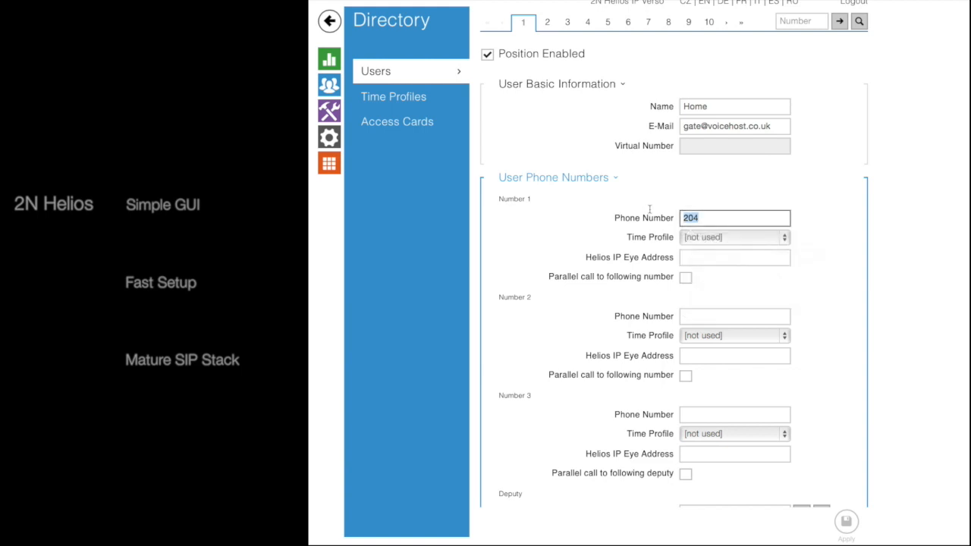
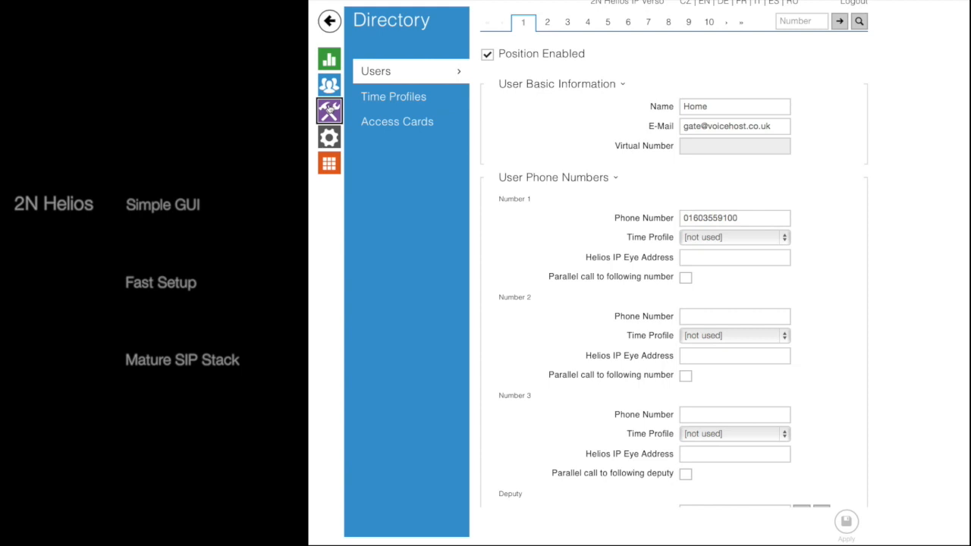
Review the SIP 1 account under Services > Phone, including its expanded Advanced Settings.
left_click(330, 111)
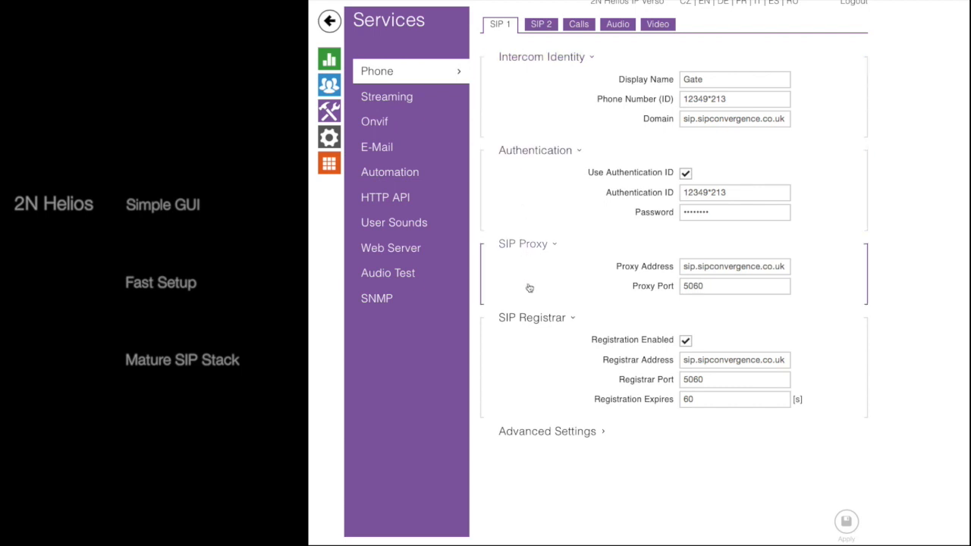
left_click(546, 431)
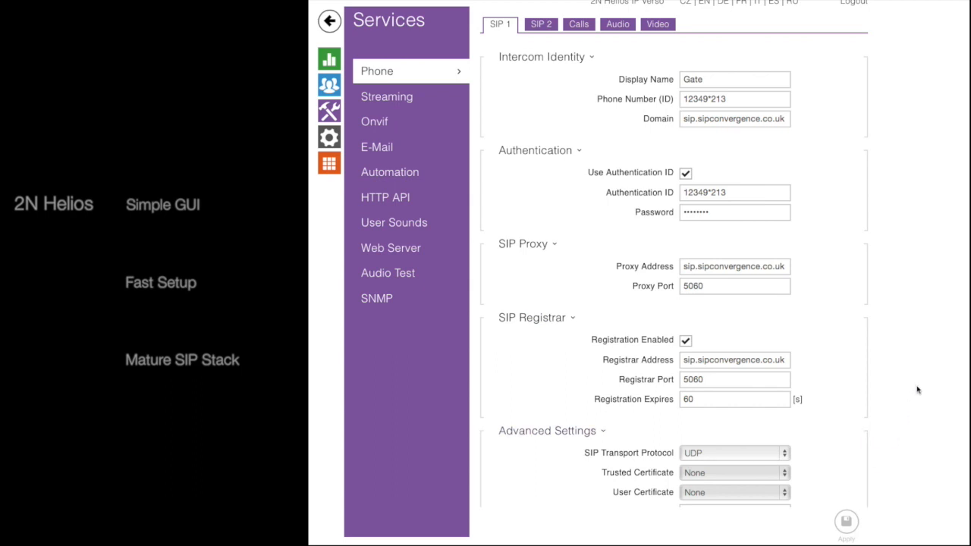
scroll("down", 3)
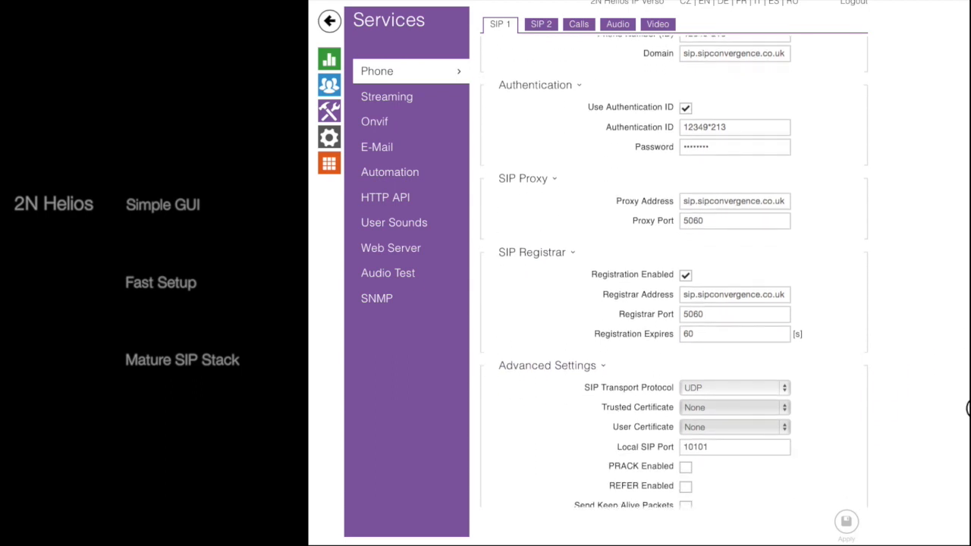
scroll("down", 3)
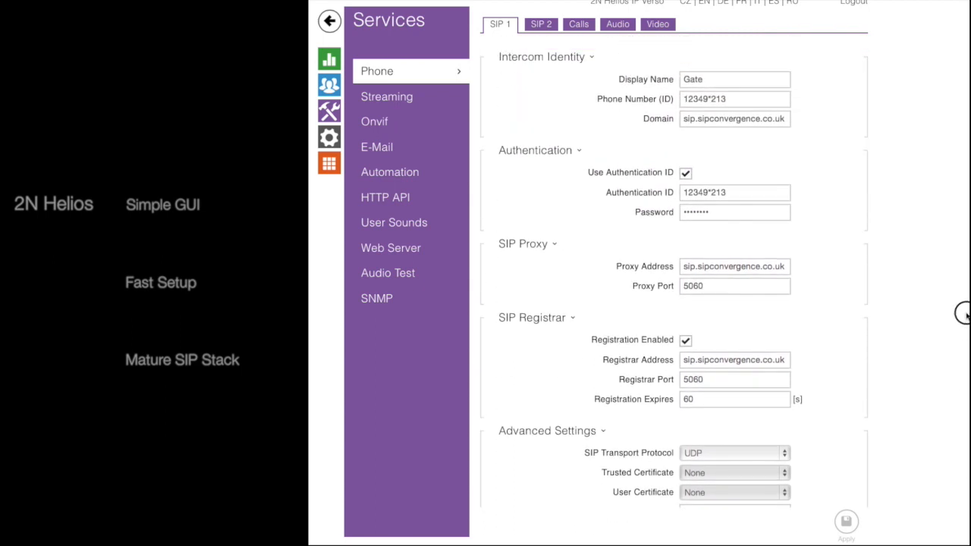
mouse_move(959, 297)
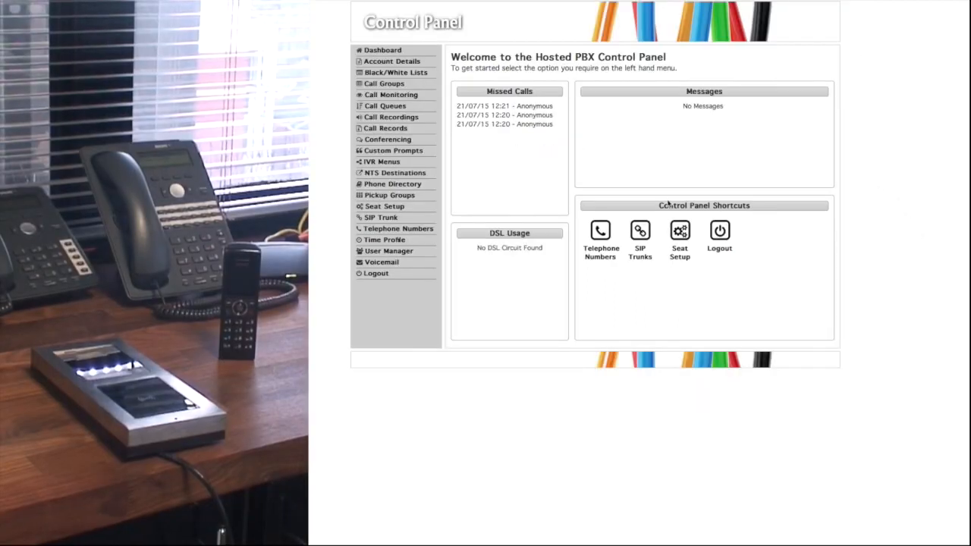
Bring up the Seats list in the hosted PBX Control Panel.
left_click(680, 240)
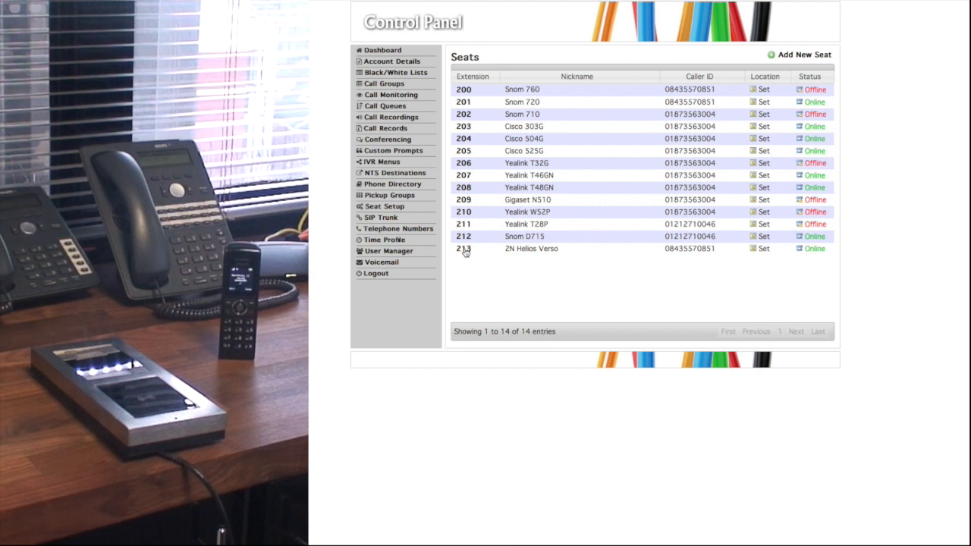
left_click(464, 249)
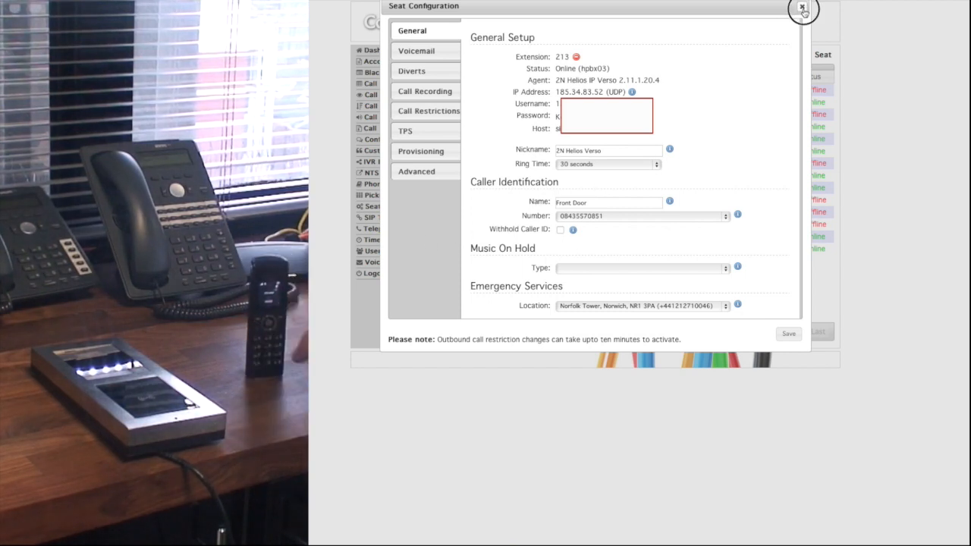
left_click(801, 9)
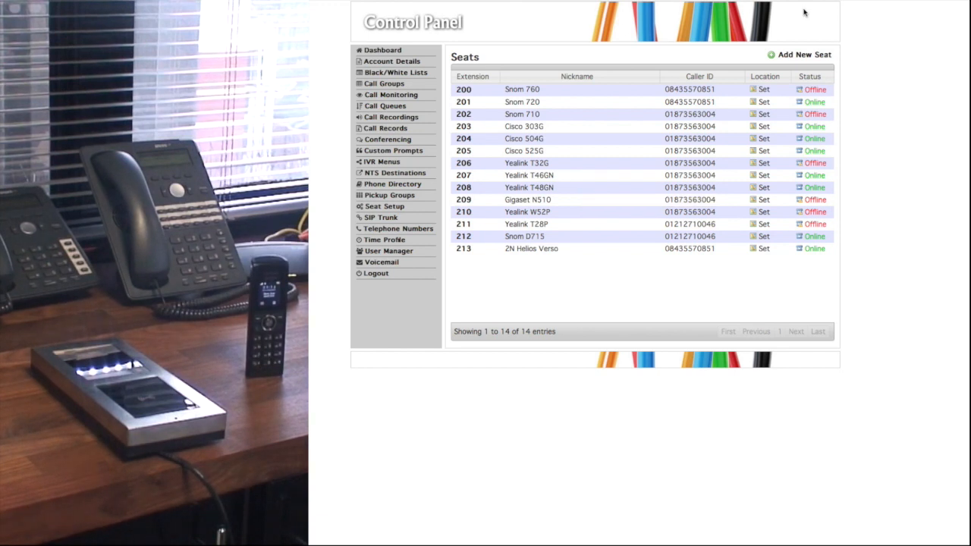